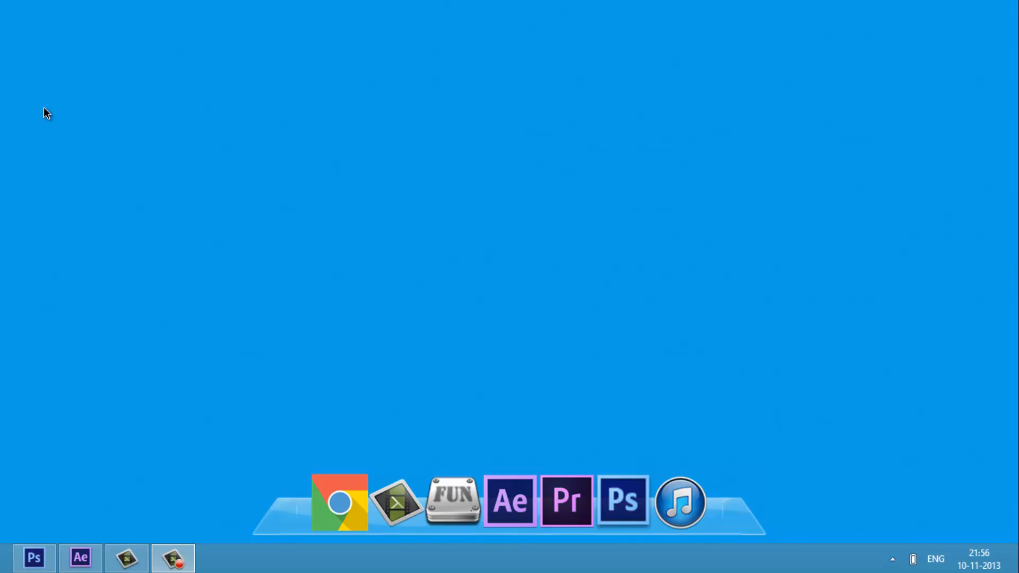
# Launch Adobe After Effects from the dock into an empty untitled project.
pyautogui.click(509, 501)
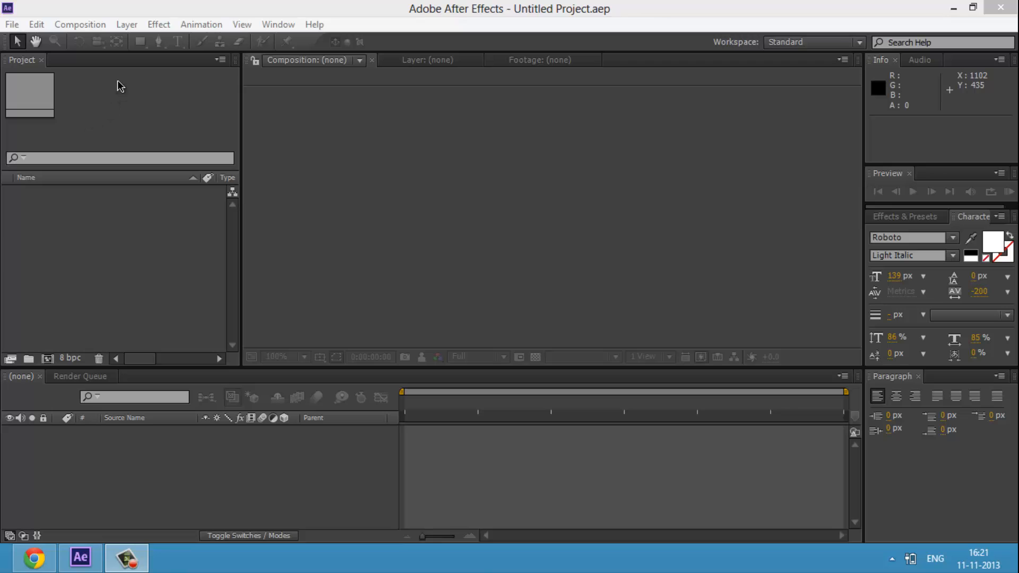
# Create composition TYPEWRITER, HDTV 1080 29.97 preset, 30 seconds, with a blue background.
pyautogui.click(80, 24)
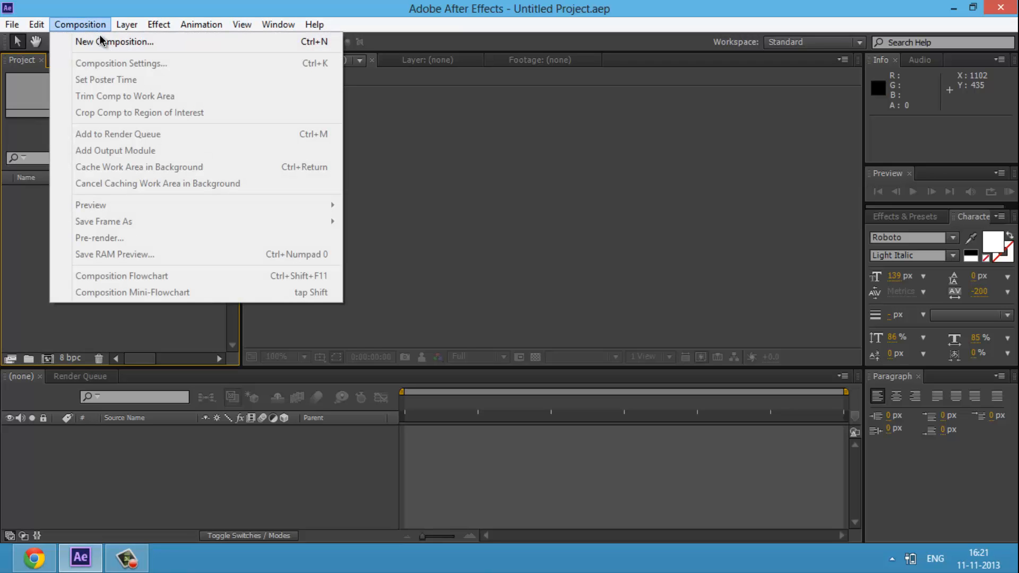
pyautogui.moveTo(114, 42)
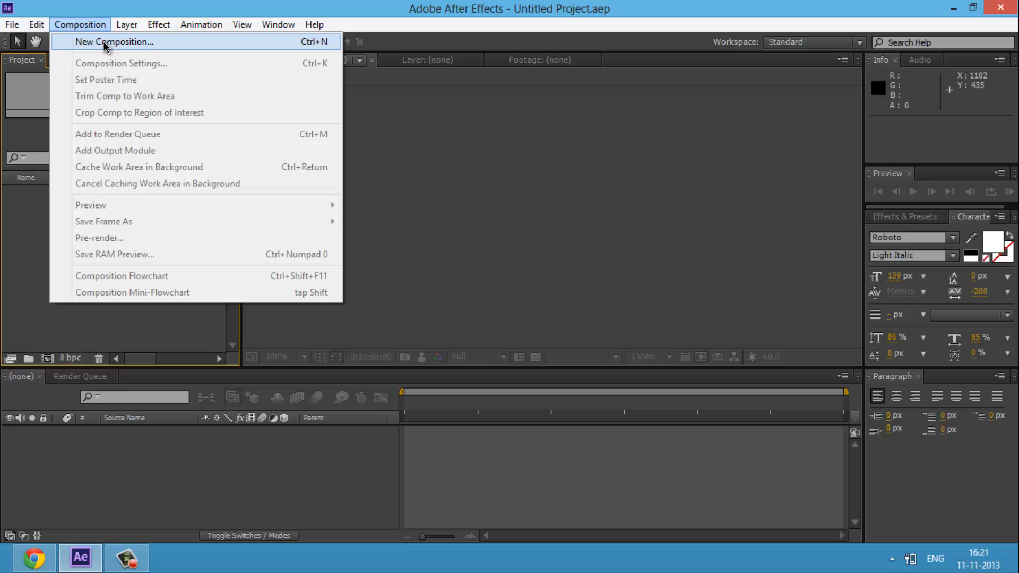
pyautogui.click(114, 42)
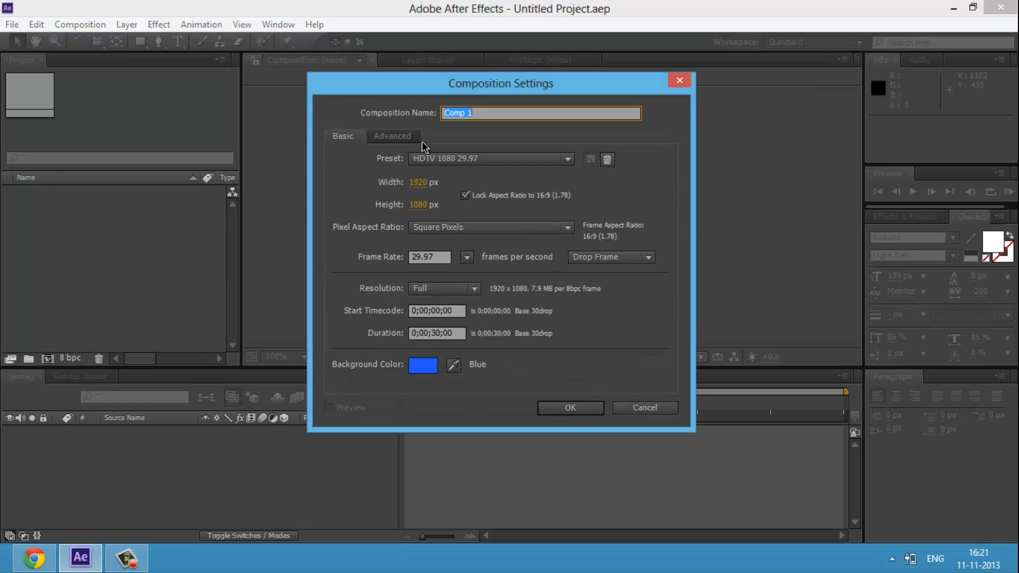
pyautogui.moveTo(523, 141)
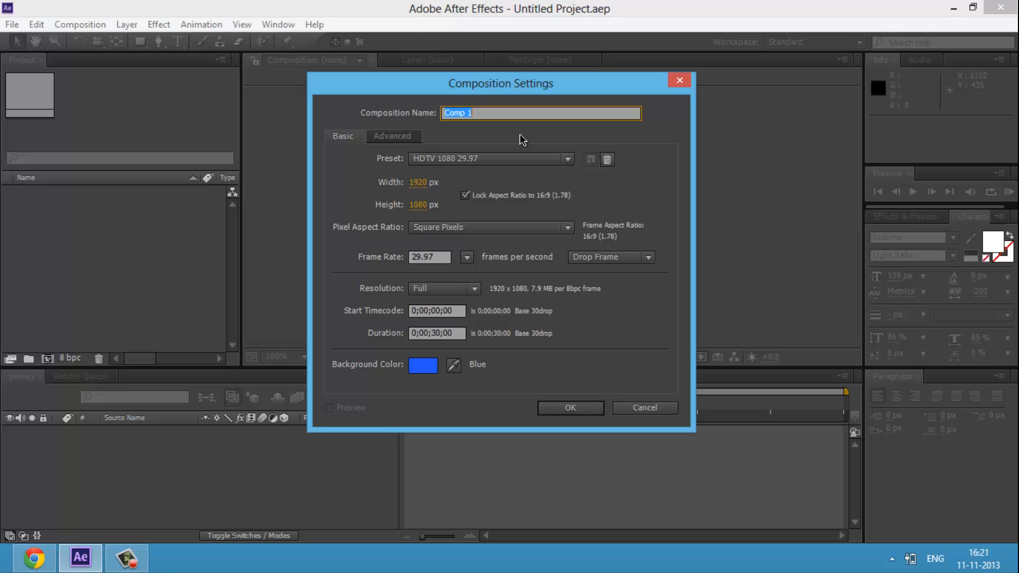
pyautogui.write('TYPEWRITER')
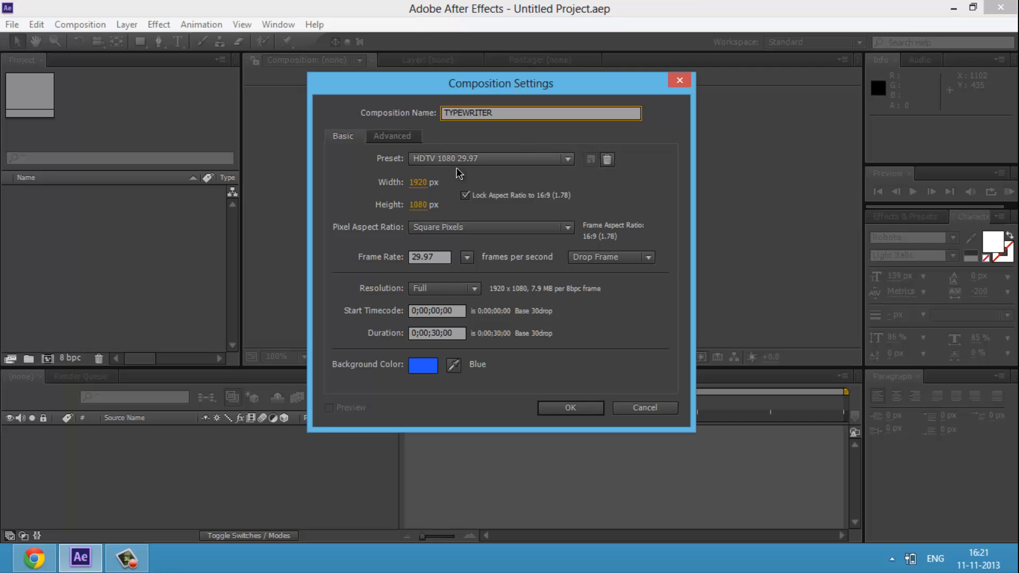
pyautogui.moveTo(445, 169)
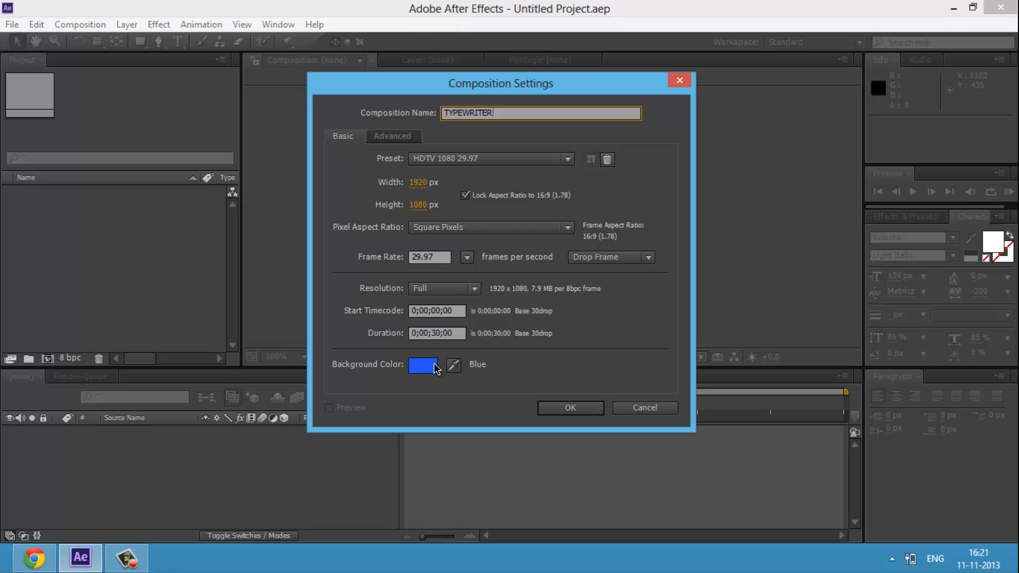
pyautogui.click(422, 365)
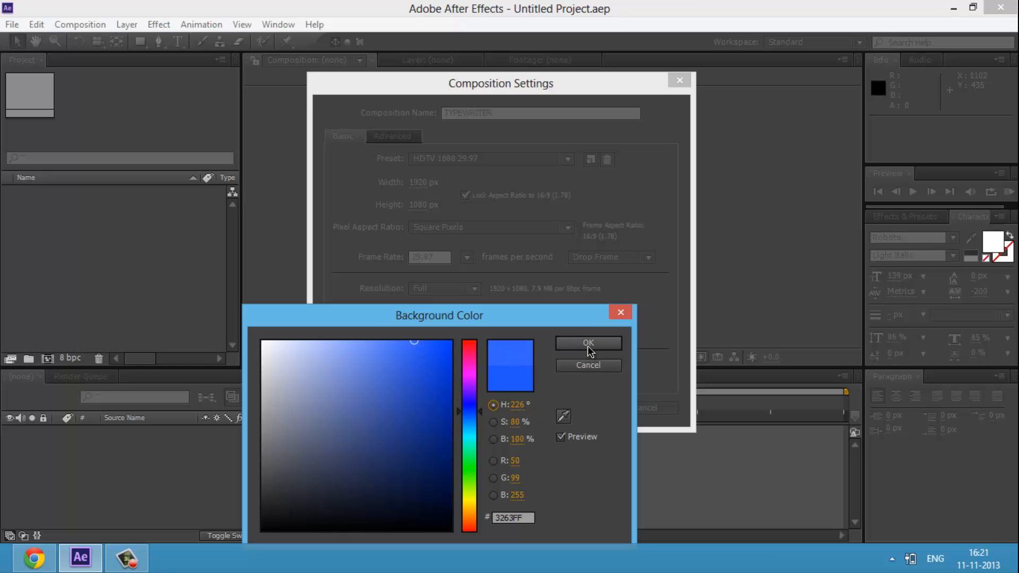
pyautogui.click(587, 343)
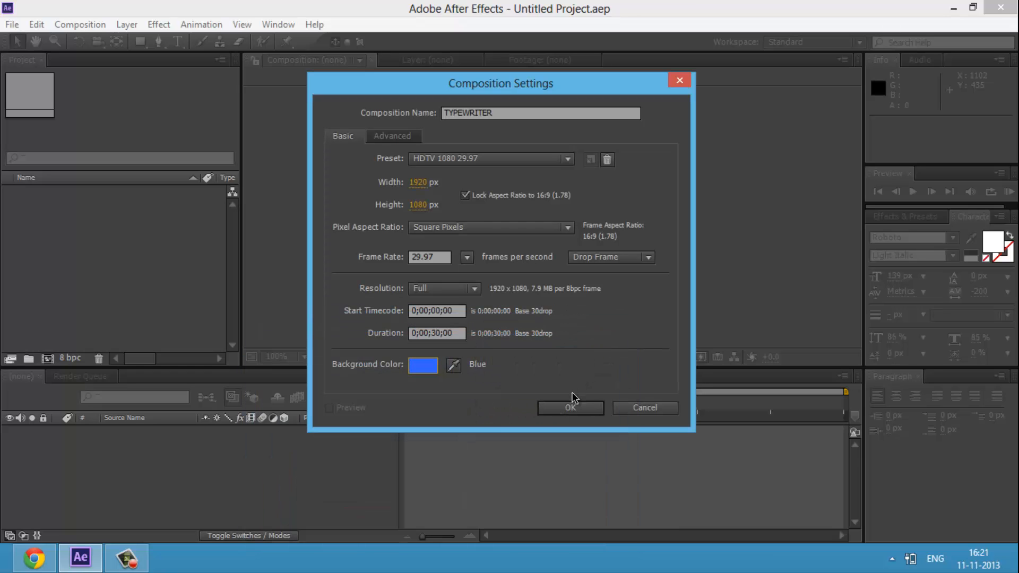
pyautogui.moveTo(622, 126)
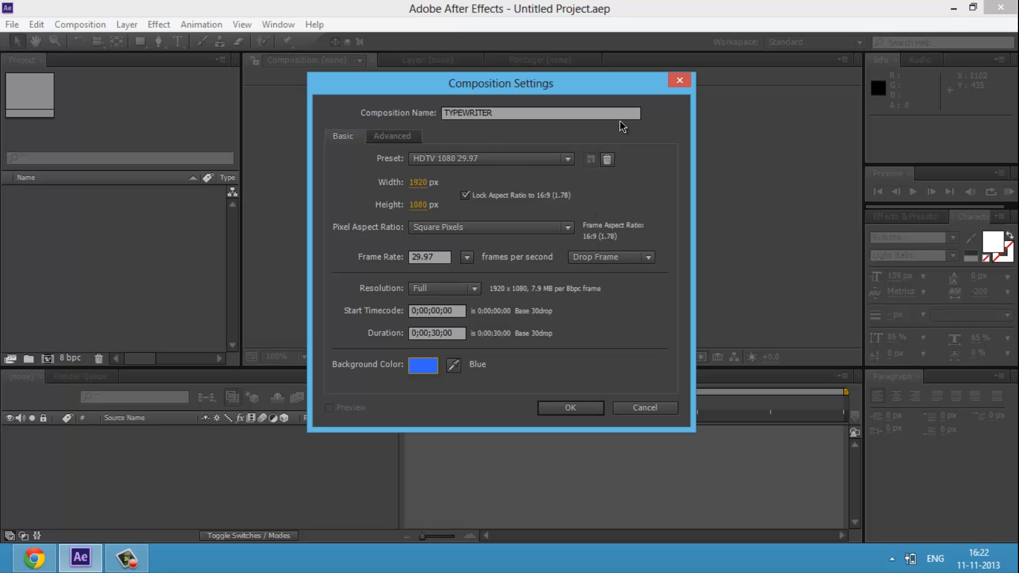
pyautogui.moveTo(598, 388)
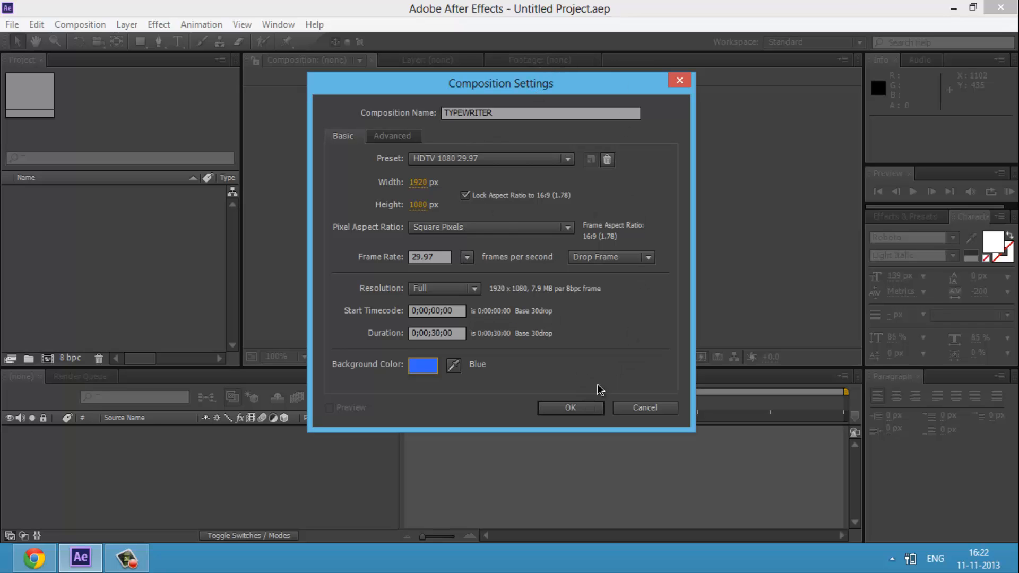
pyautogui.click(570, 407)
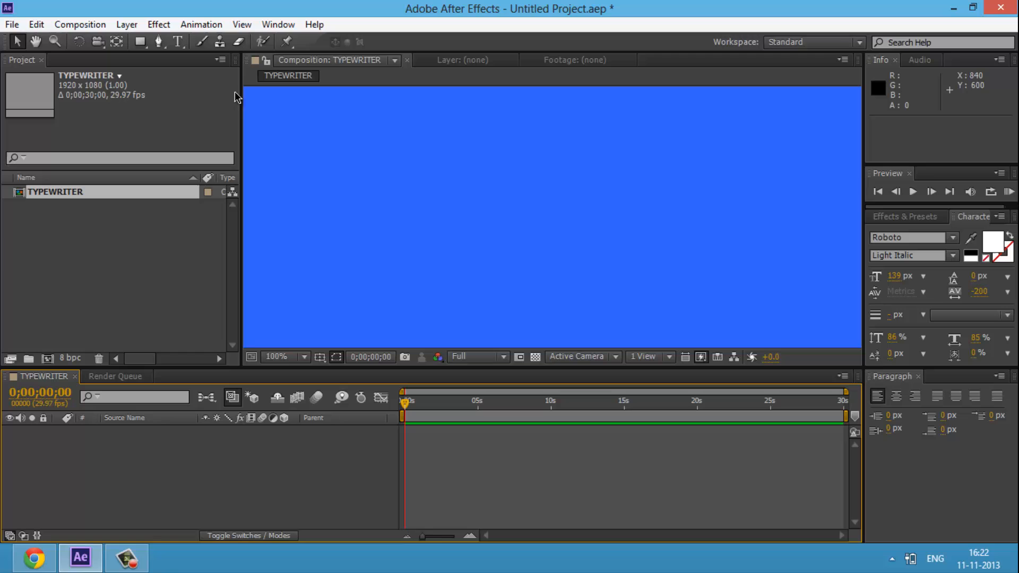
pyautogui.moveTo(268, 96)
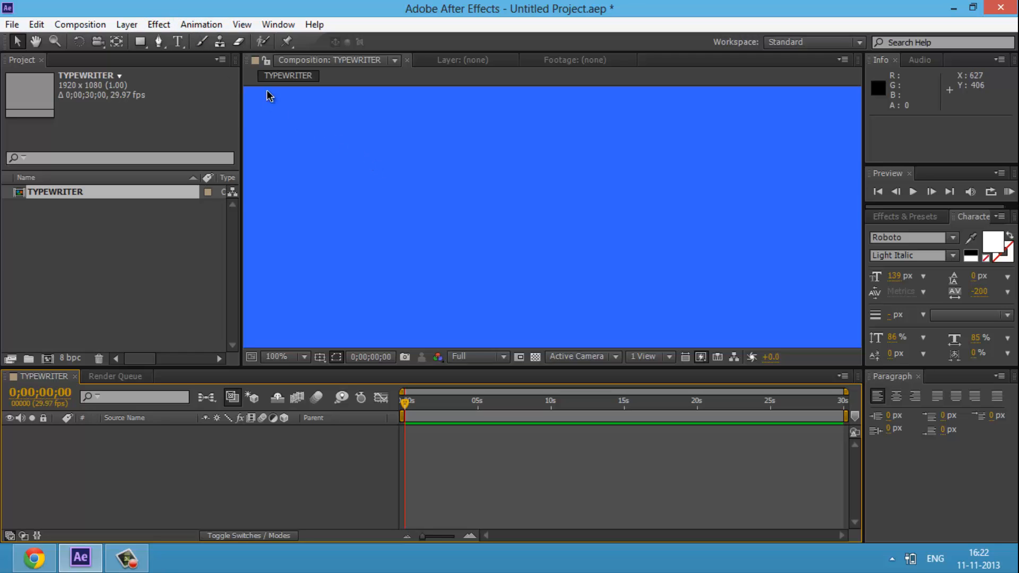
# Add a new text layer and type ADGS in white on the blue composition.
pyautogui.click(127, 24)
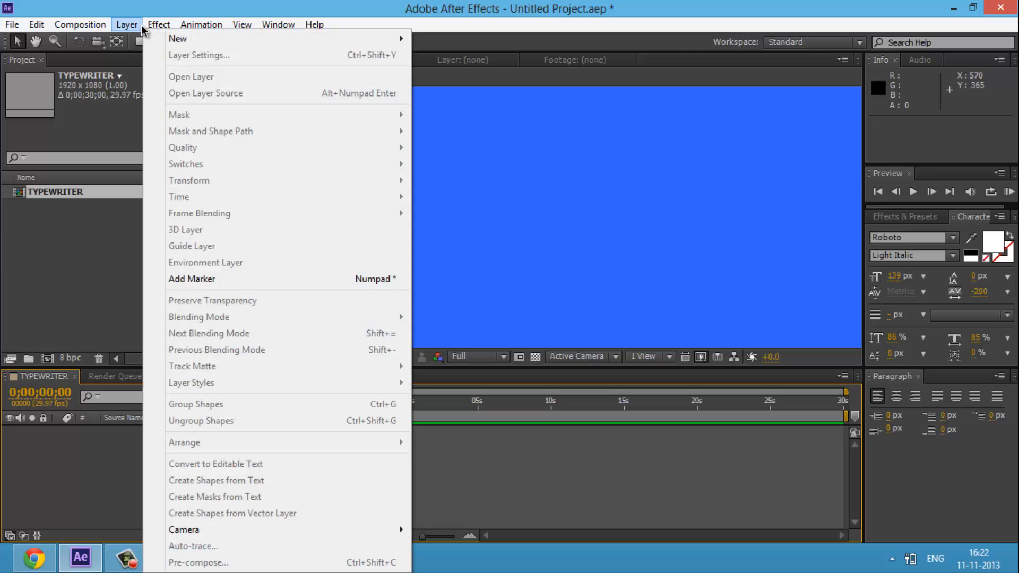
pyautogui.moveTo(178, 39)
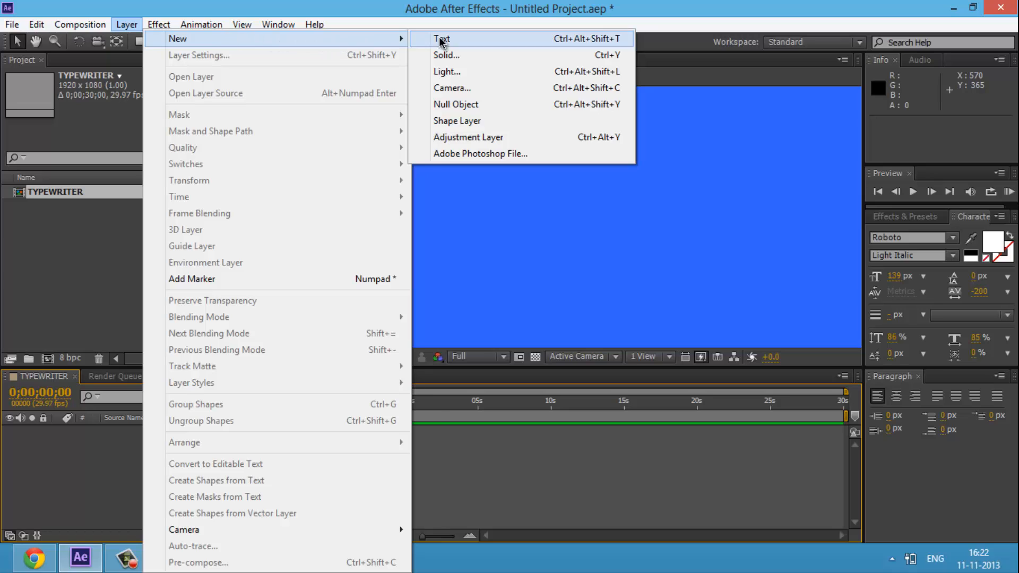
pyautogui.click(442, 40)
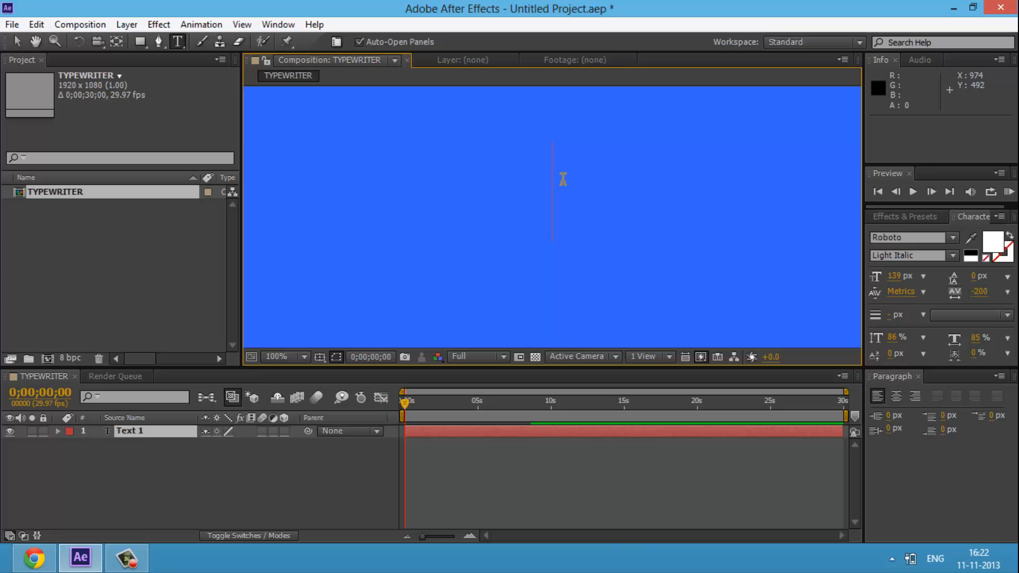
pyautogui.write('ADGS')
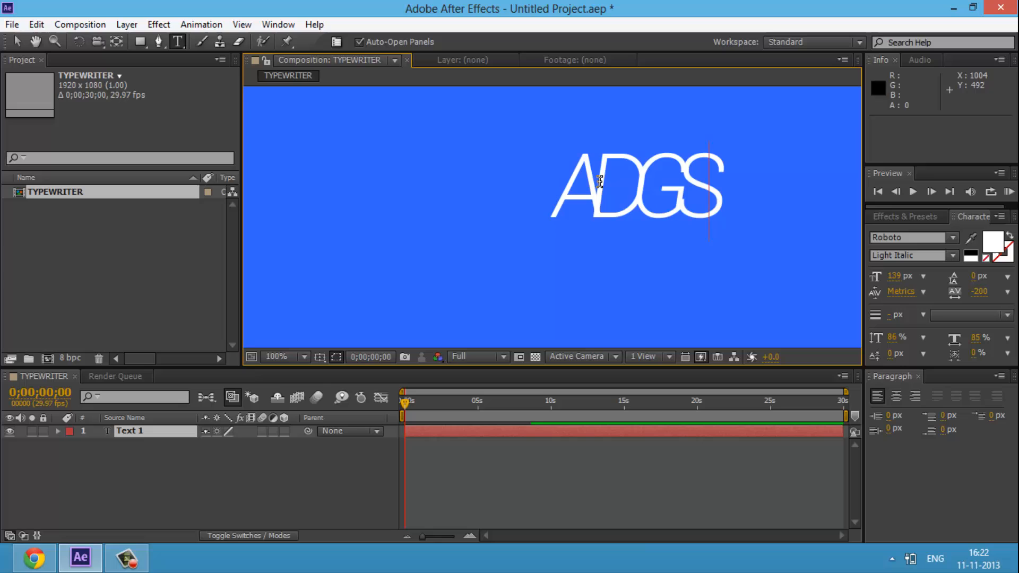
pyautogui.moveTo(662, 182)
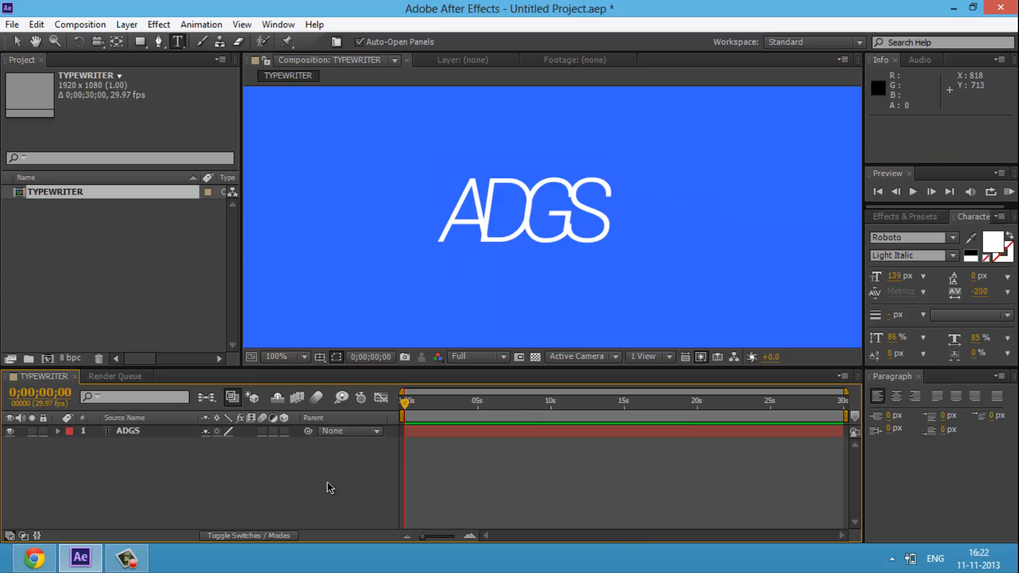
pyautogui.moveTo(325, 480)
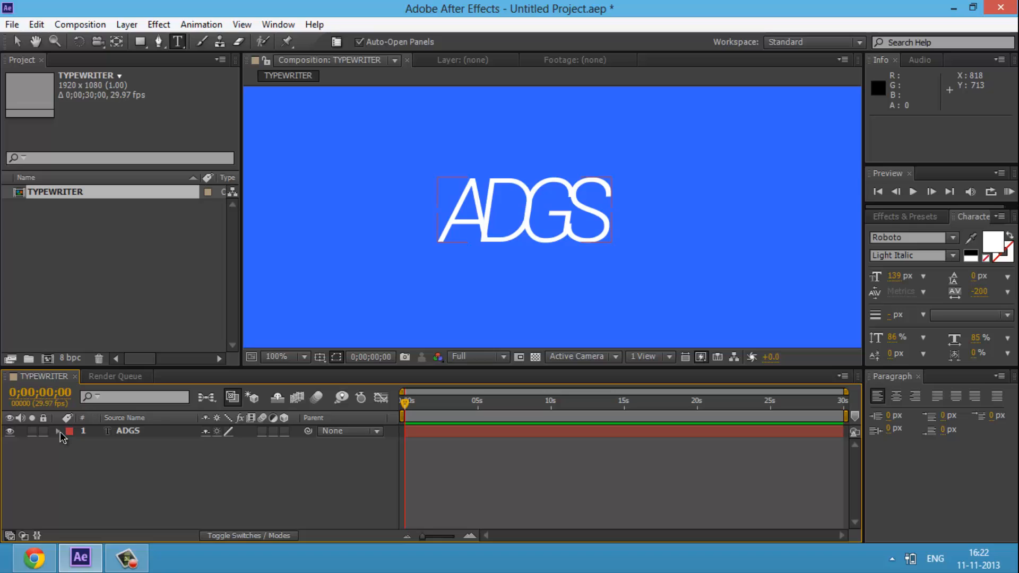
# Expand the ADGS layer and add a text animator with Character Offset.
pyautogui.click(57, 431)
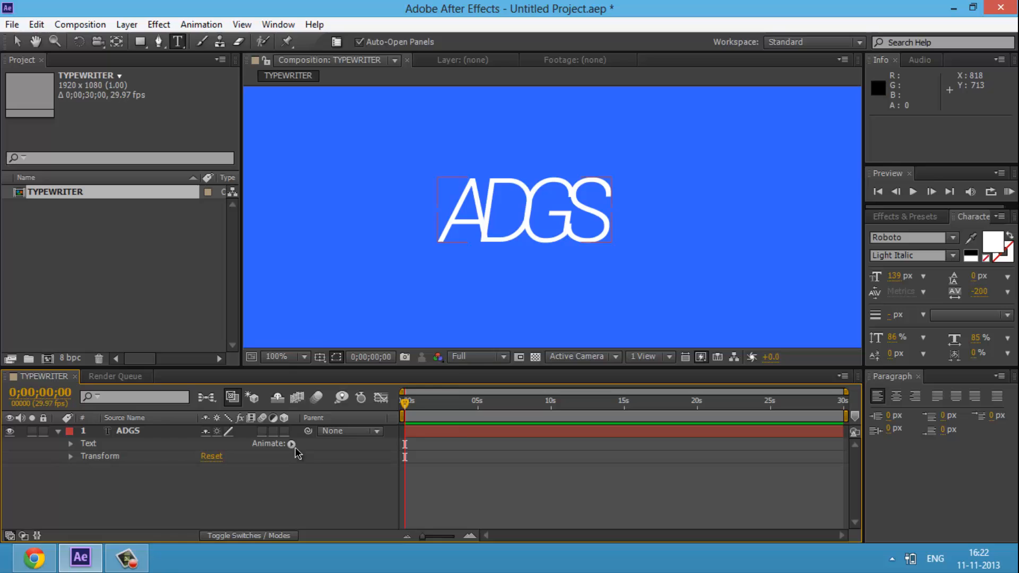
pyautogui.click(292, 444)
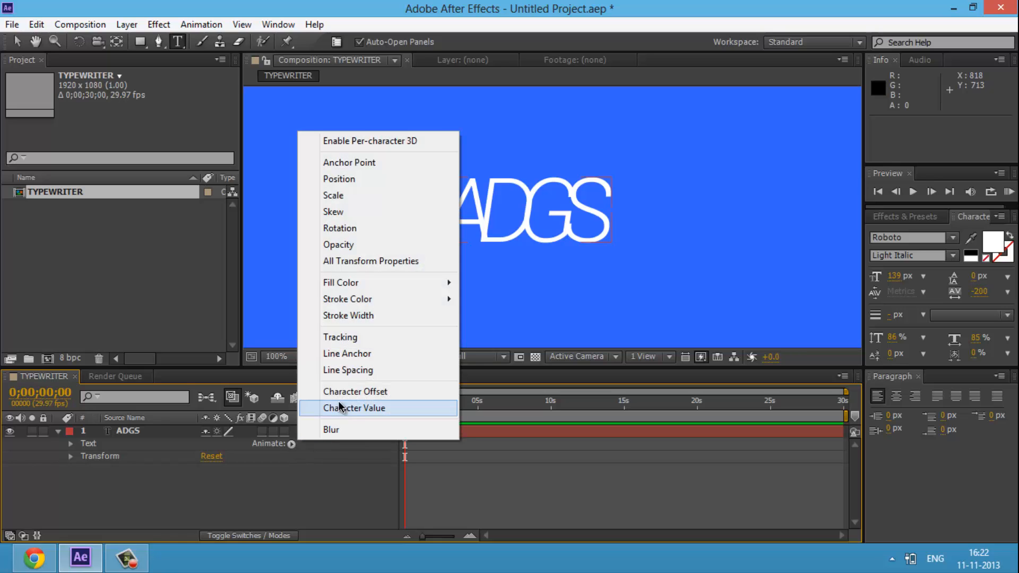
pyautogui.moveTo(355, 392)
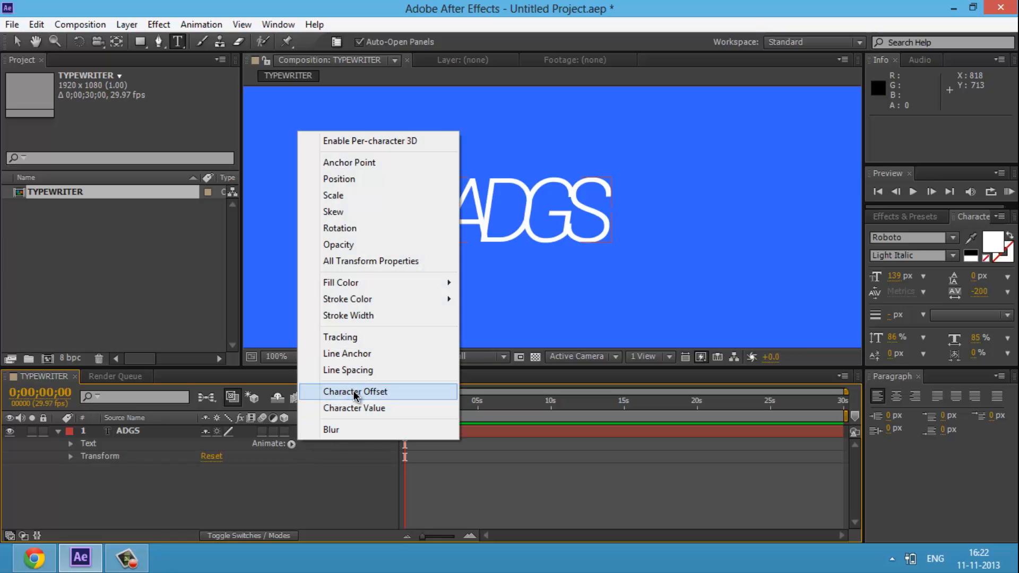
pyautogui.click(354, 392)
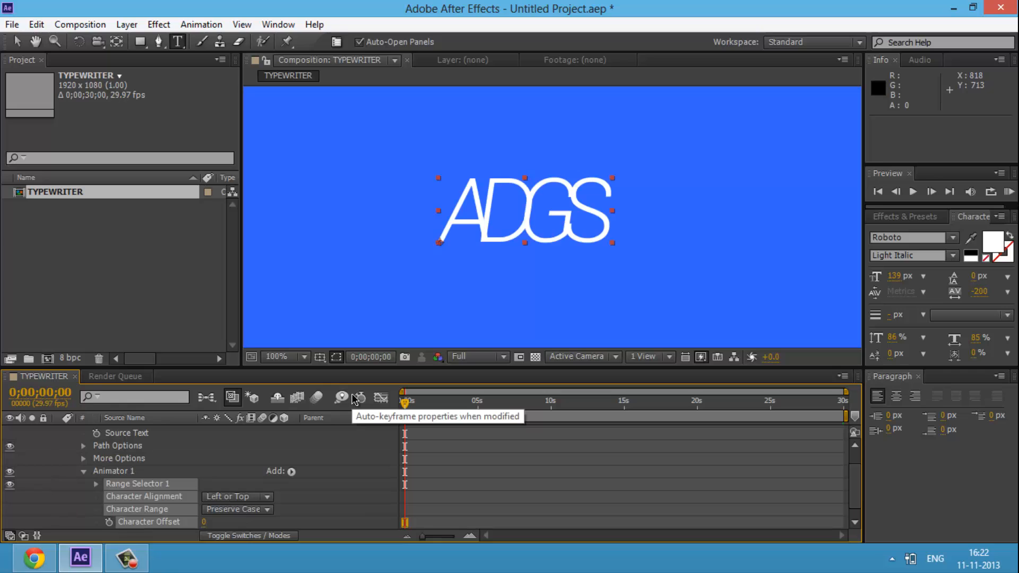
# Add an Opacity property to Animator 1 and set it to 0% to hide the letters.
pyautogui.click(292, 471)
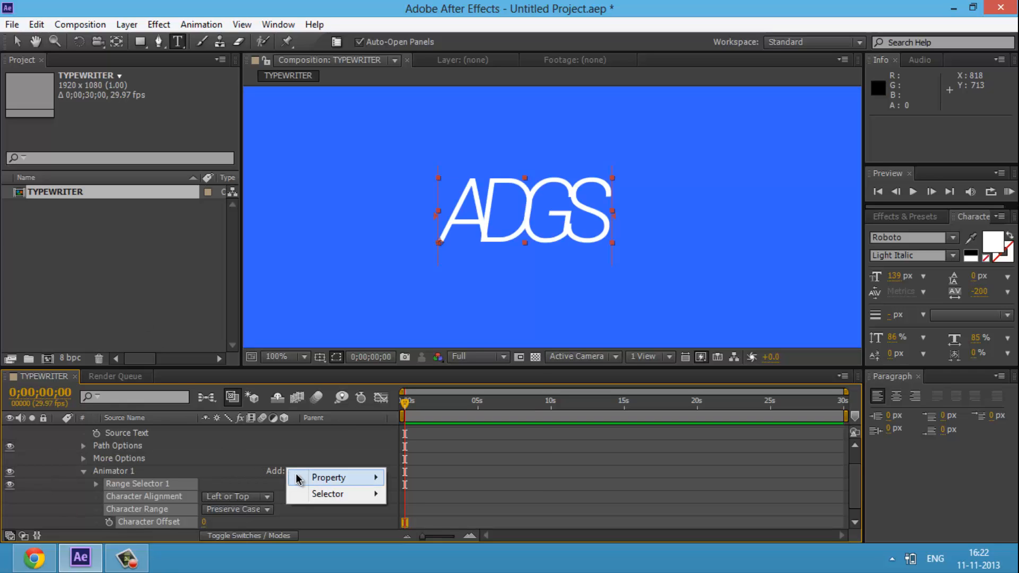
pyautogui.click(328, 476)
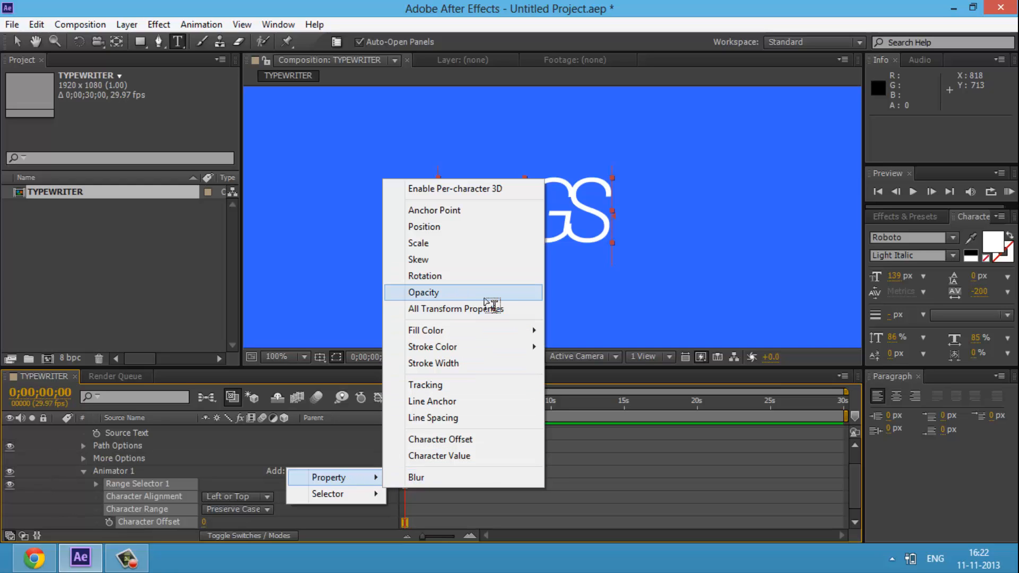
pyautogui.click(424, 292)
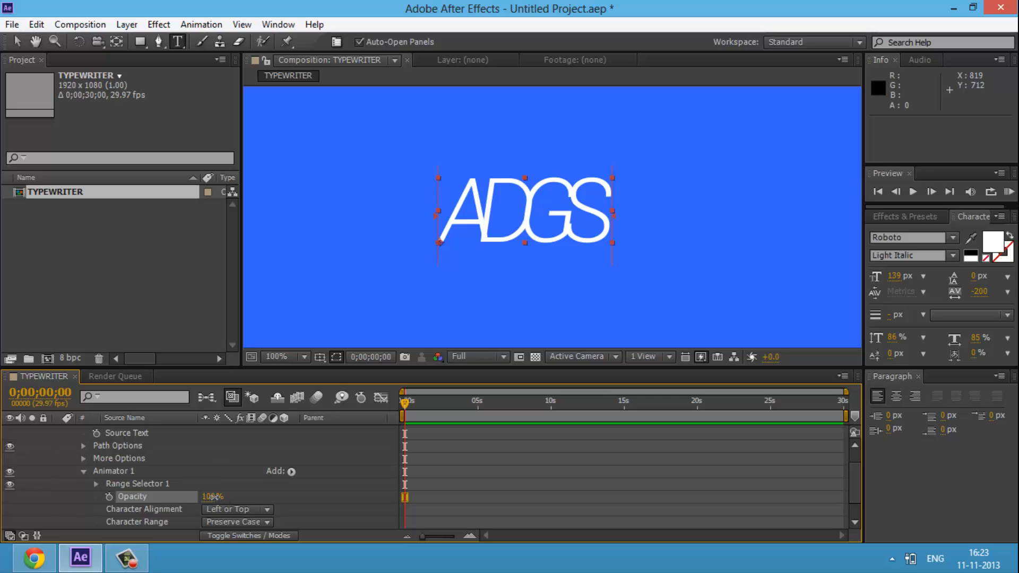
pyautogui.doubleClick(213, 497)
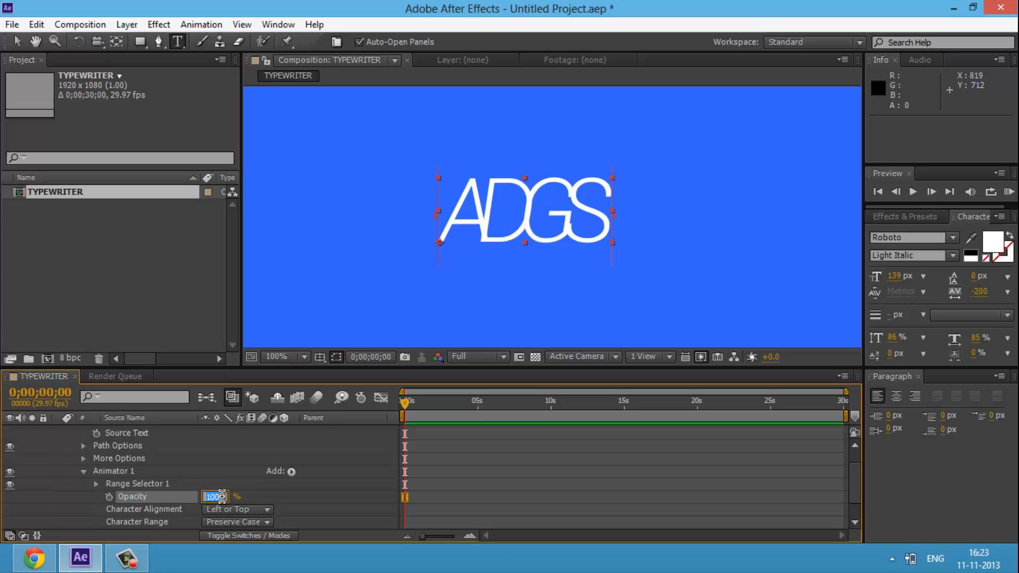
pyautogui.write('0')
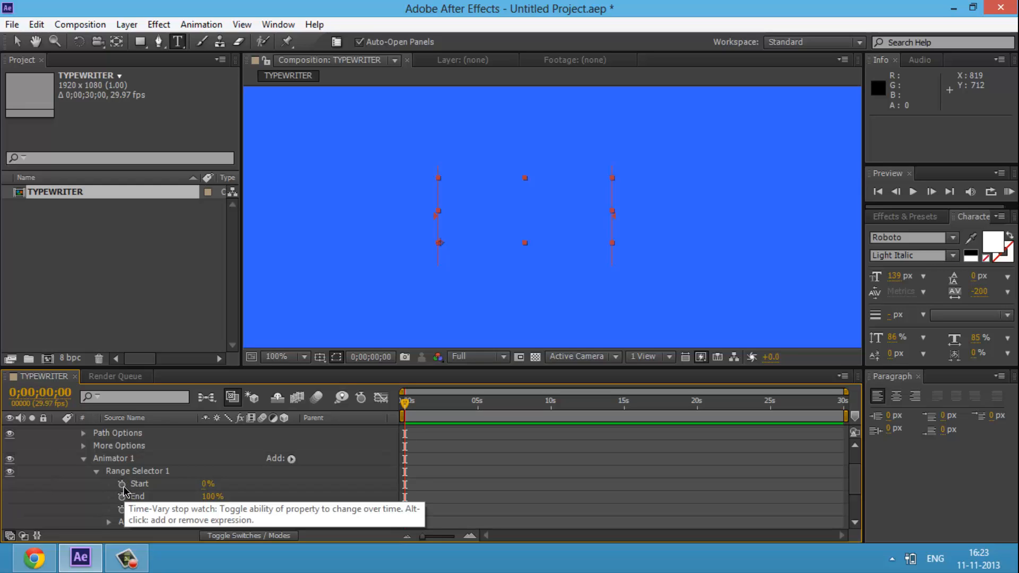
# Keyframe Range Selector Start at 0% at 0s and move the time indicator to about 2 seconds.
pyautogui.click(120, 484)
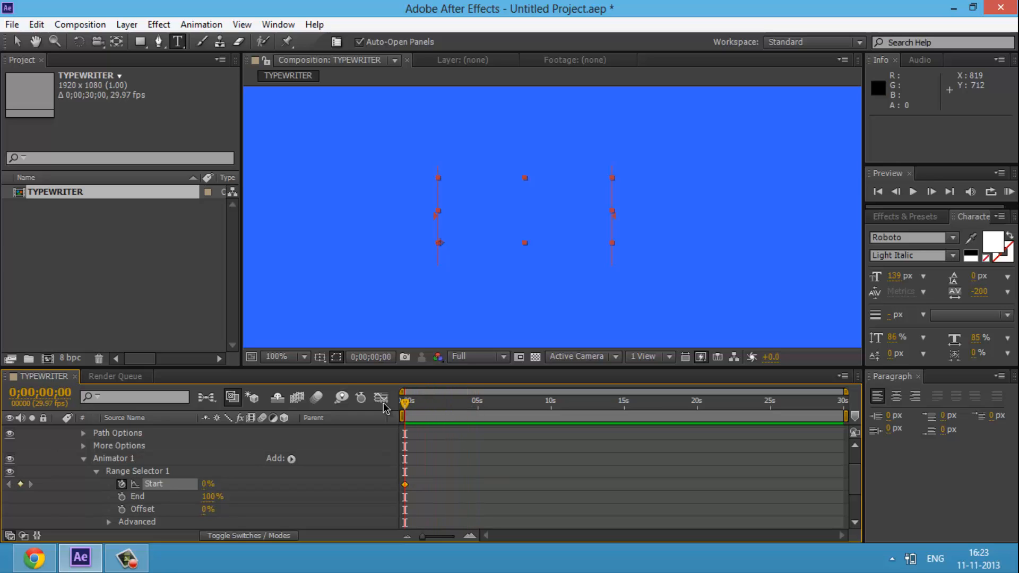
pyautogui.click(584, 401)
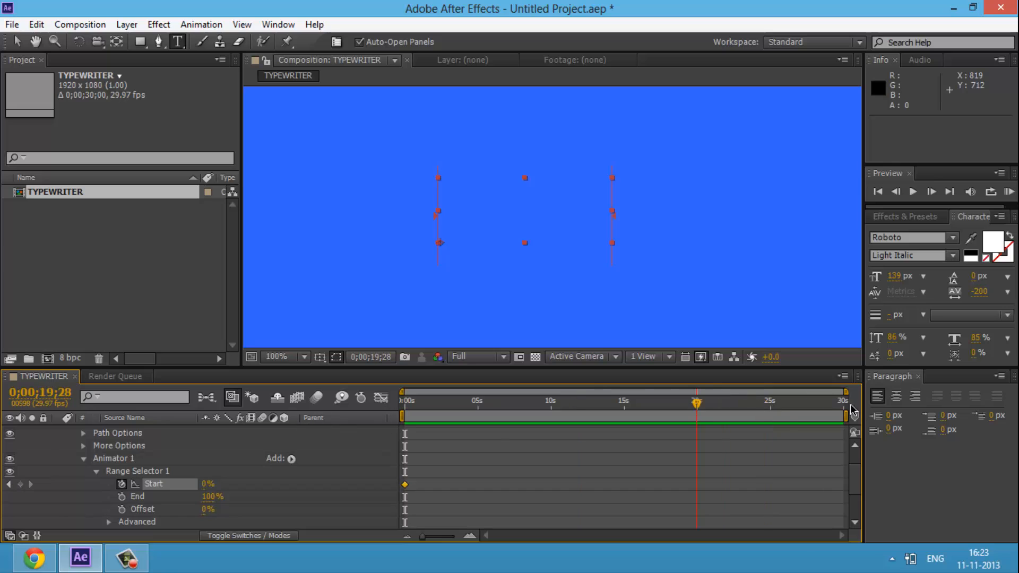
pyautogui.moveTo(698, 401); pyautogui.dragTo(781, 401)
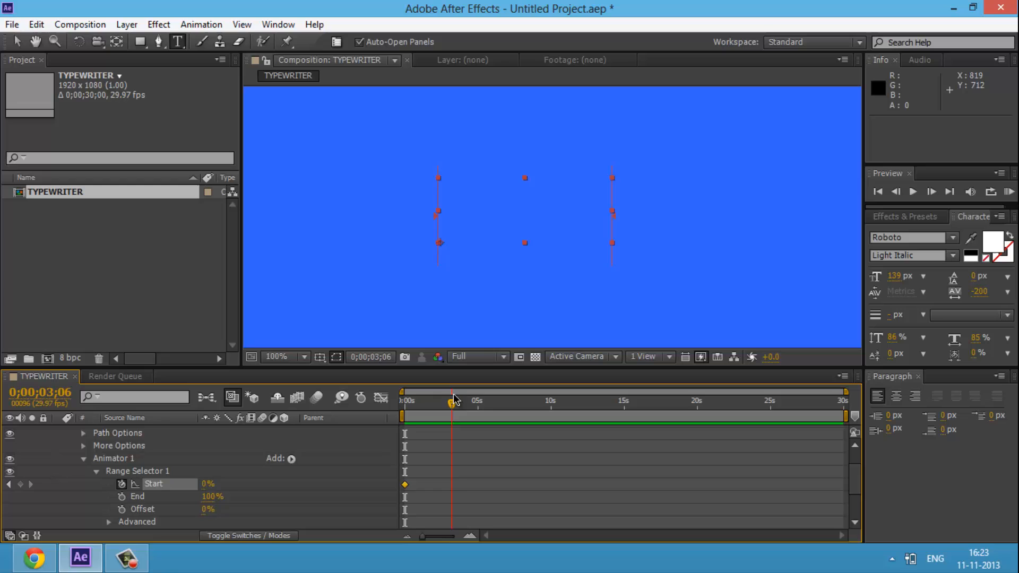
pyautogui.moveTo(454, 401); pyautogui.dragTo(440, 401)
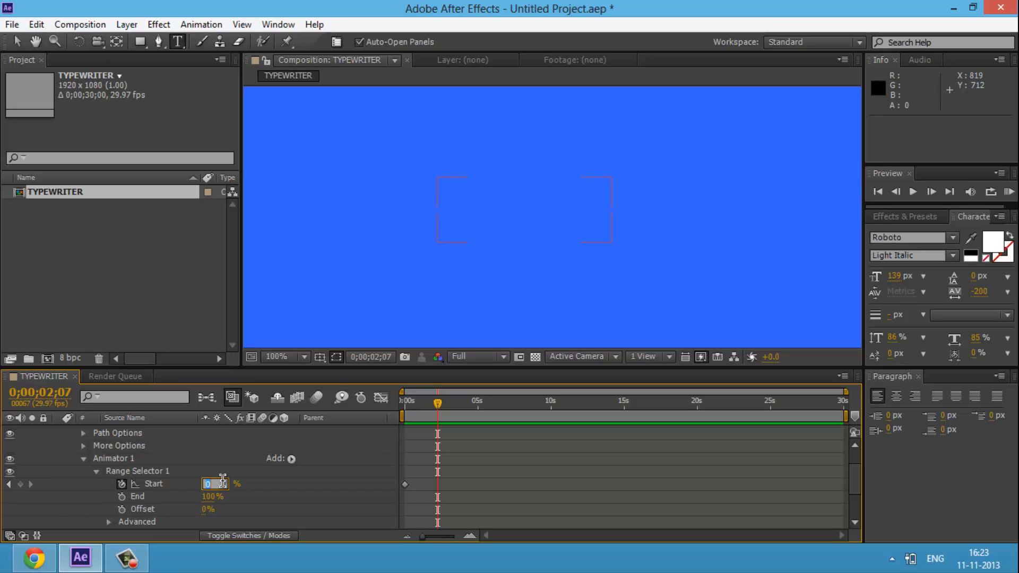
# Set Start to 100% at about 2 seconds and scrub to preview ADGS typing on.
pyautogui.write('100%')
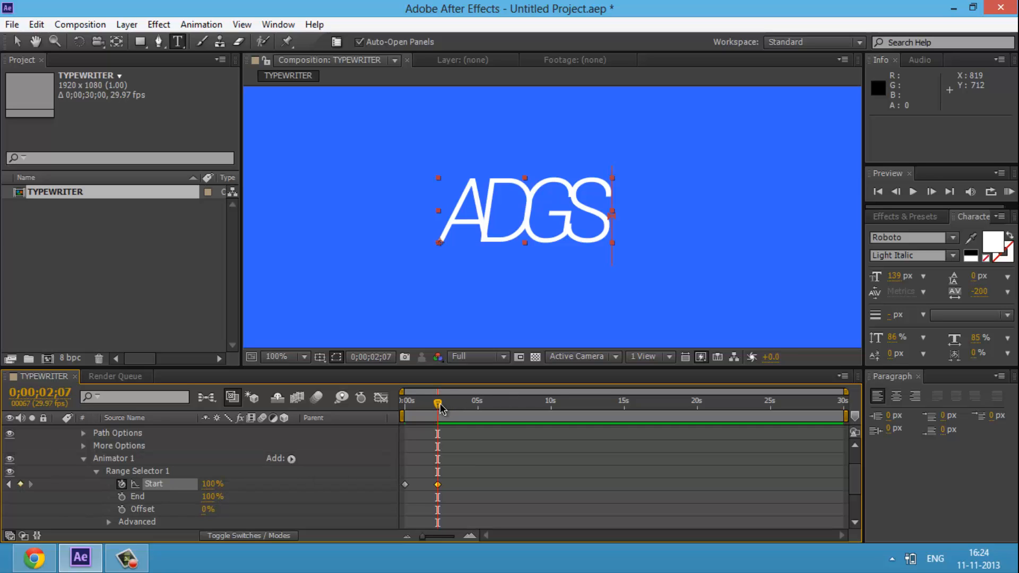
pyautogui.moveTo(438, 404); pyautogui.dragTo(413, 403)
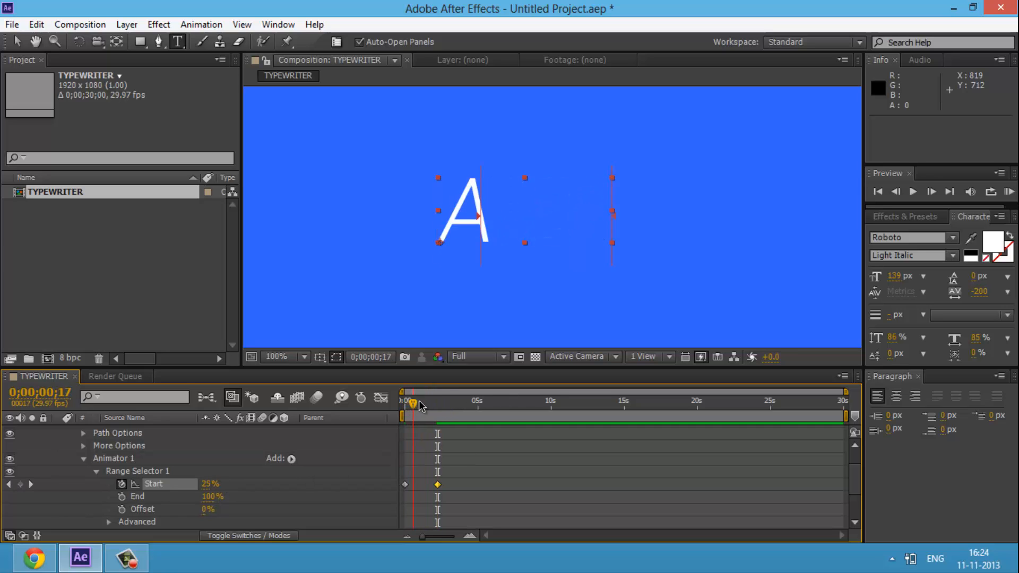
pyautogui.moveTo(413, 404); pyautogui.dragTo(435, 404)
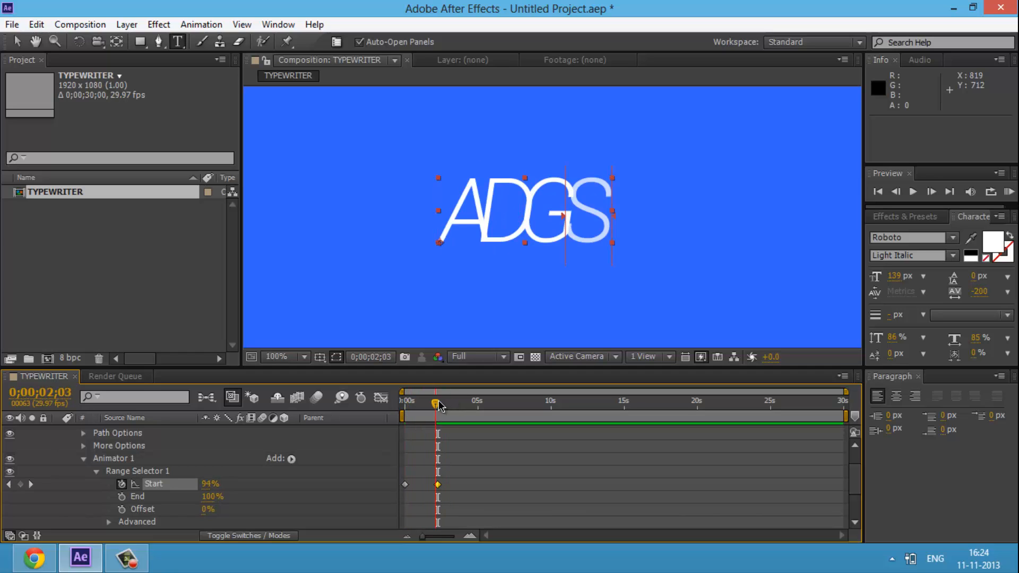
pyautogui.moveTo(436, 404); pyautogui.dragTo(448, 404)
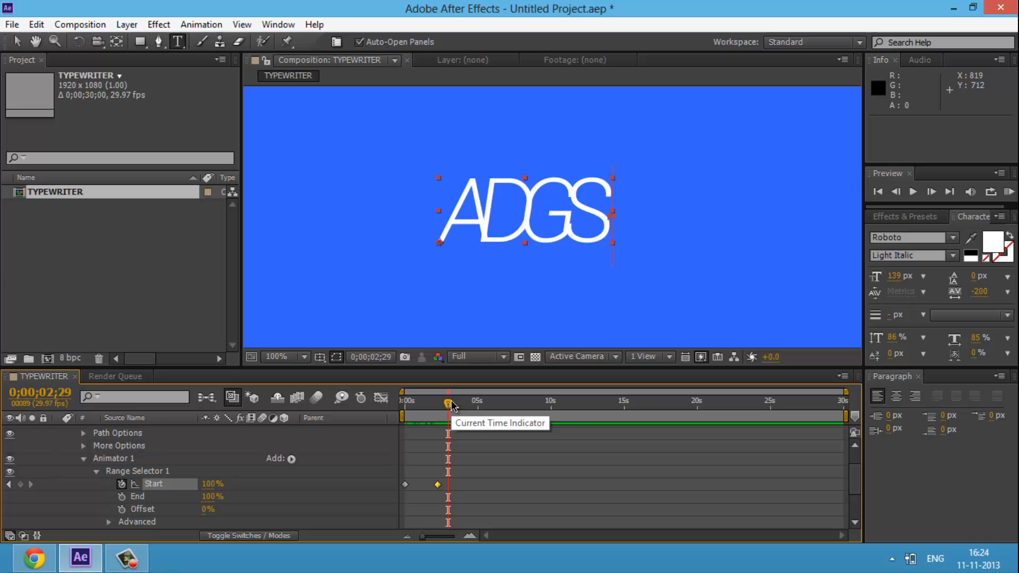